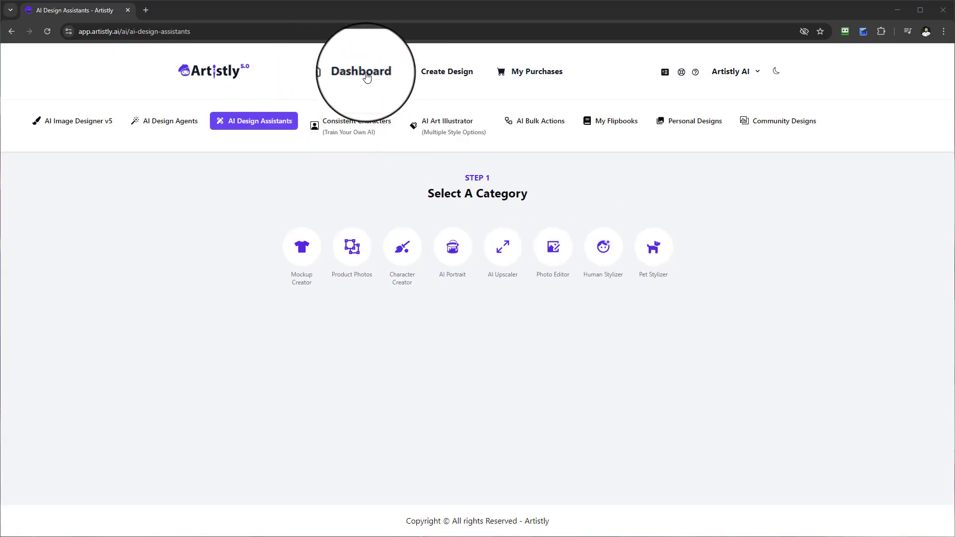
- Reach the AI Image Designer v5 page from the Dashboard via Create Design
left_click(360, 72)
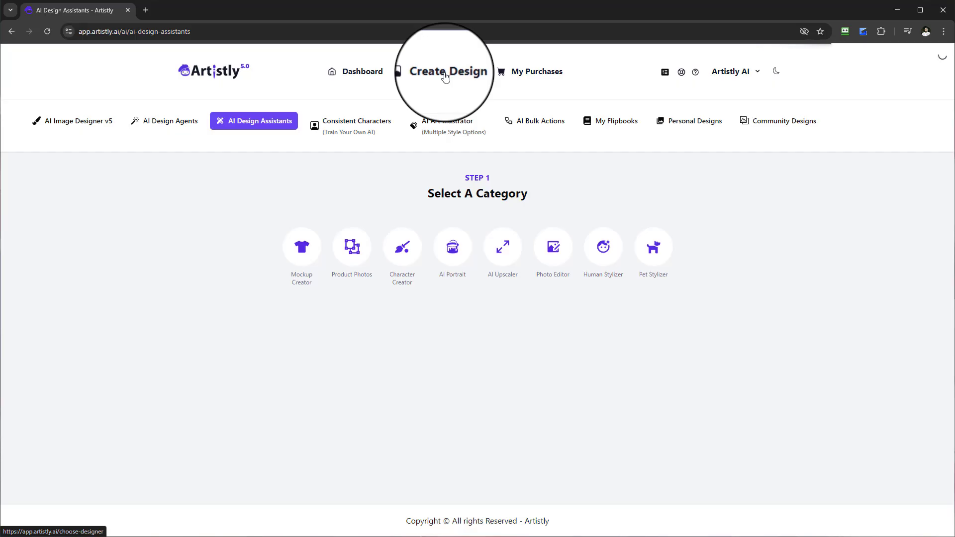
left_click(450, 72)
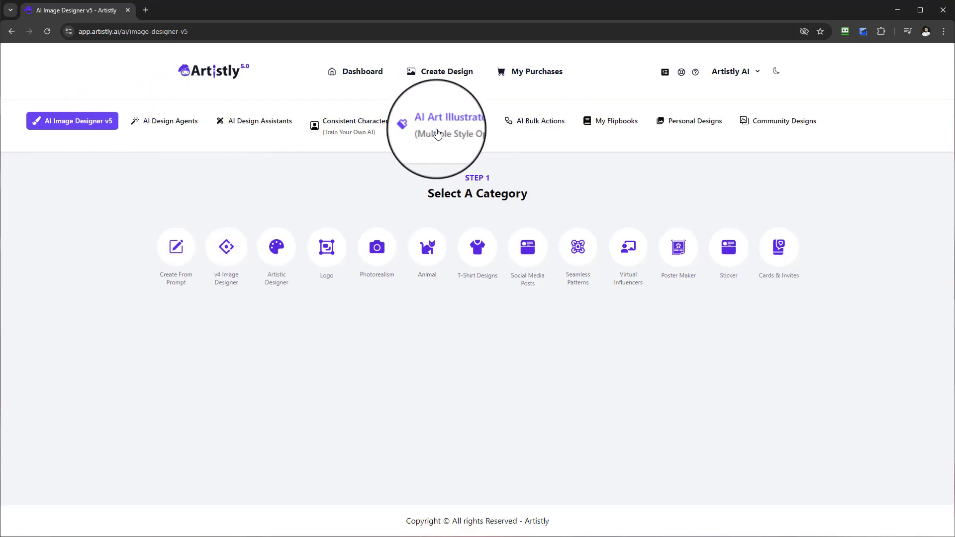
mouse_move(72, 116)
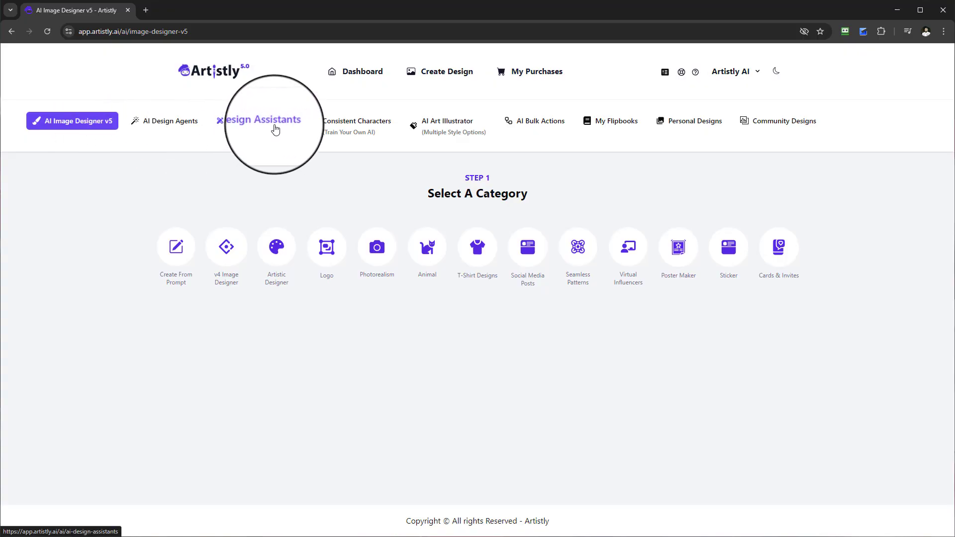
- Open the Pet Stylizer assistant and reveal its style grid and pet-image upload area
left_click(263, 120)
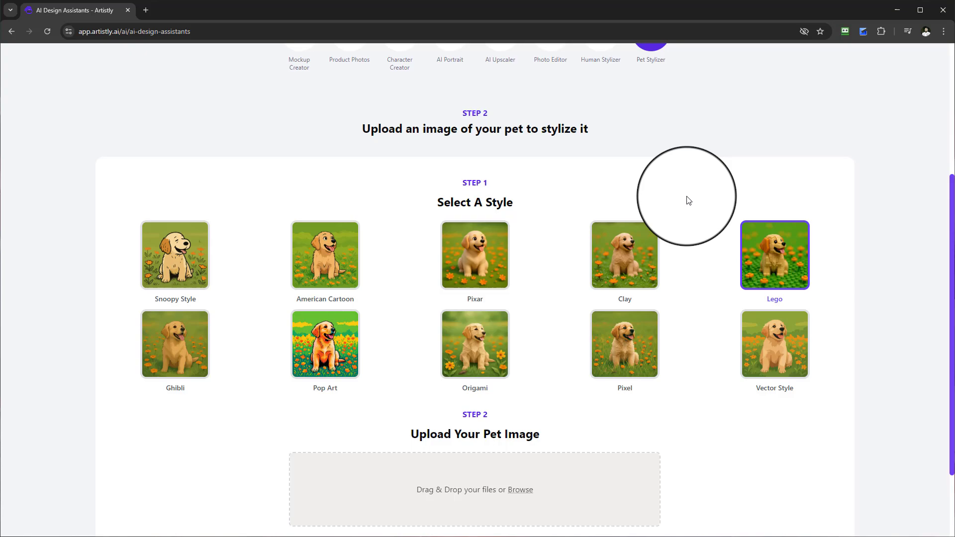
scroll("down", 3)
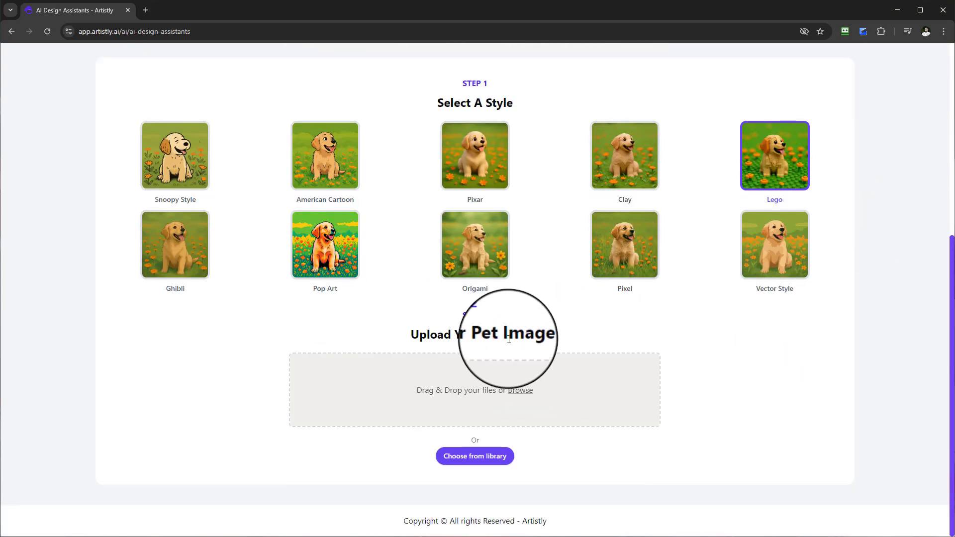
mouse_move(442, 335)
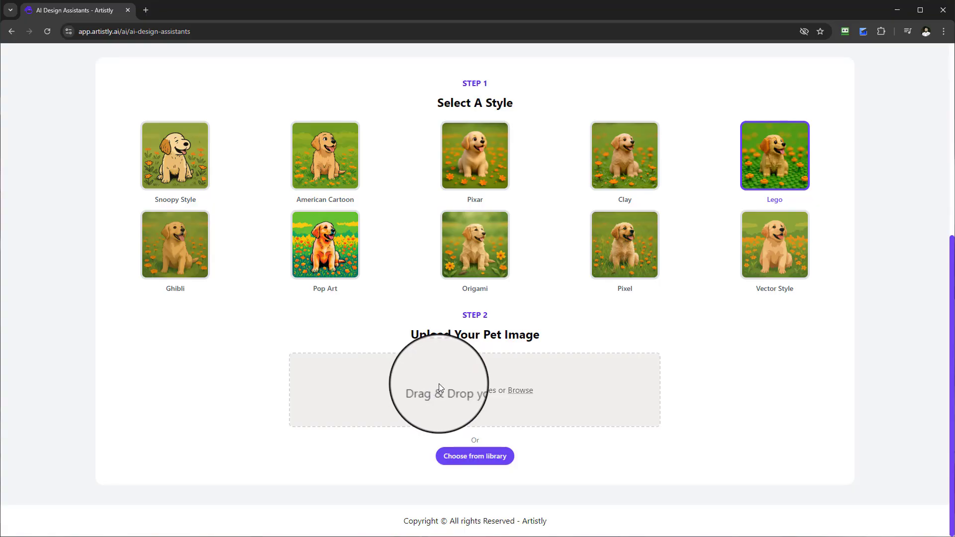
mouse_move(445, 403)
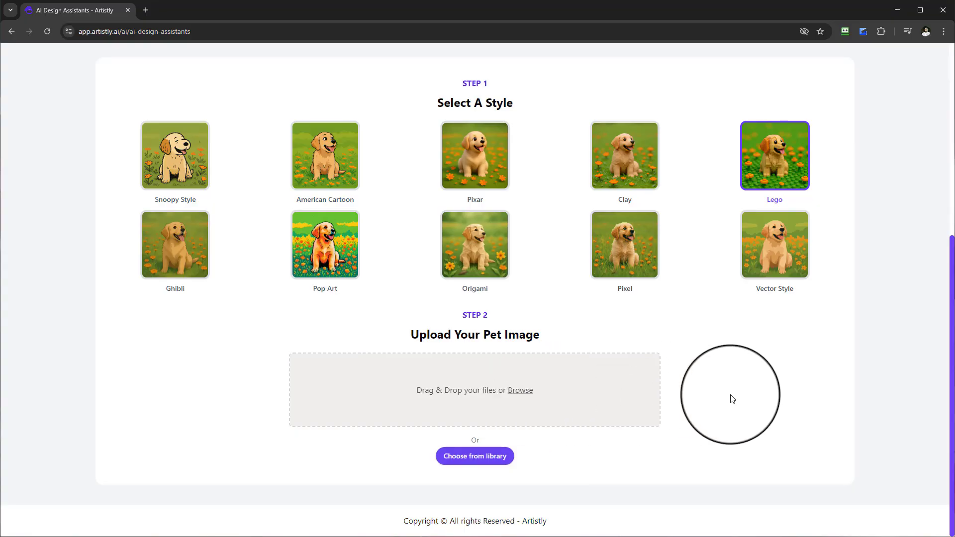
mouse_move(728, 397)
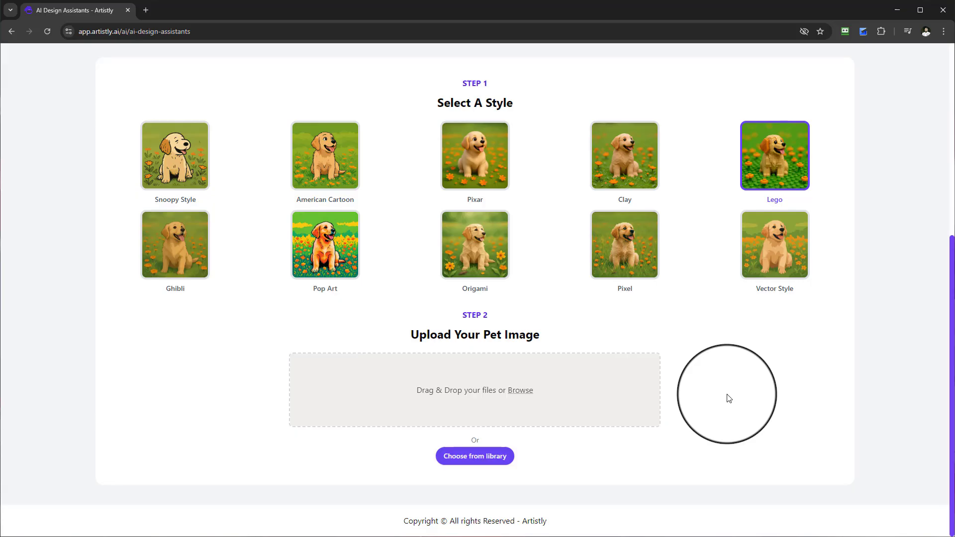
mouse_move(717, 387)
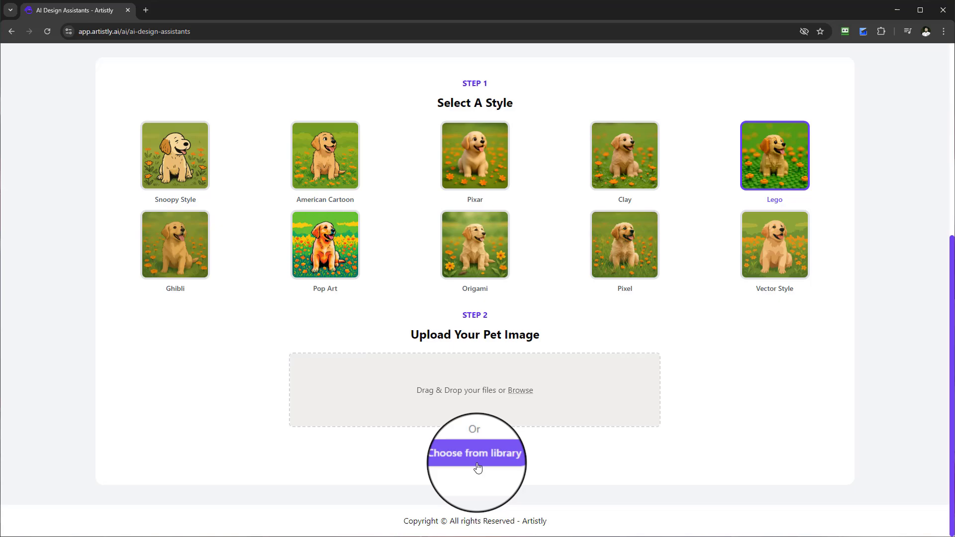
- Pick the tabby cat photo from the media library and submit it for Lego stylization
left_click(477, 452)
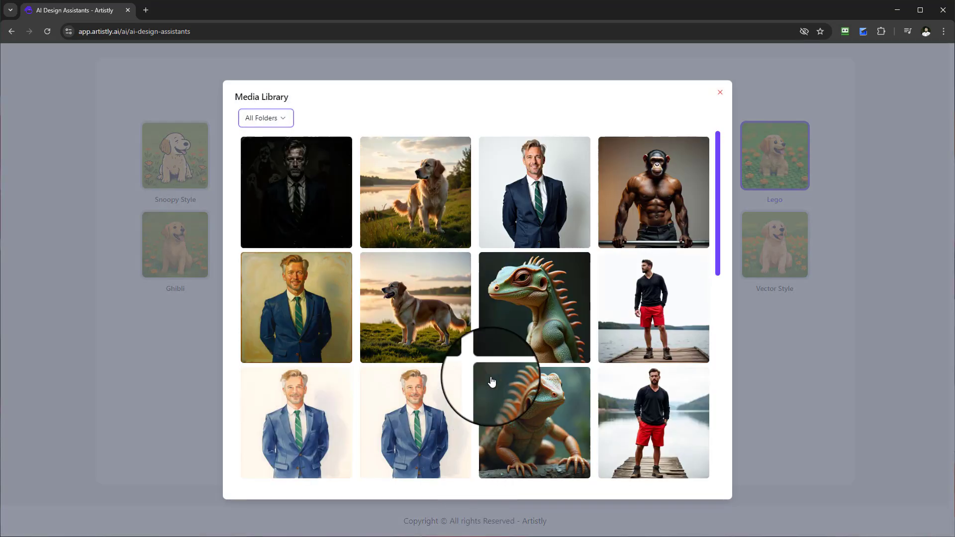
scroll("down", 3)
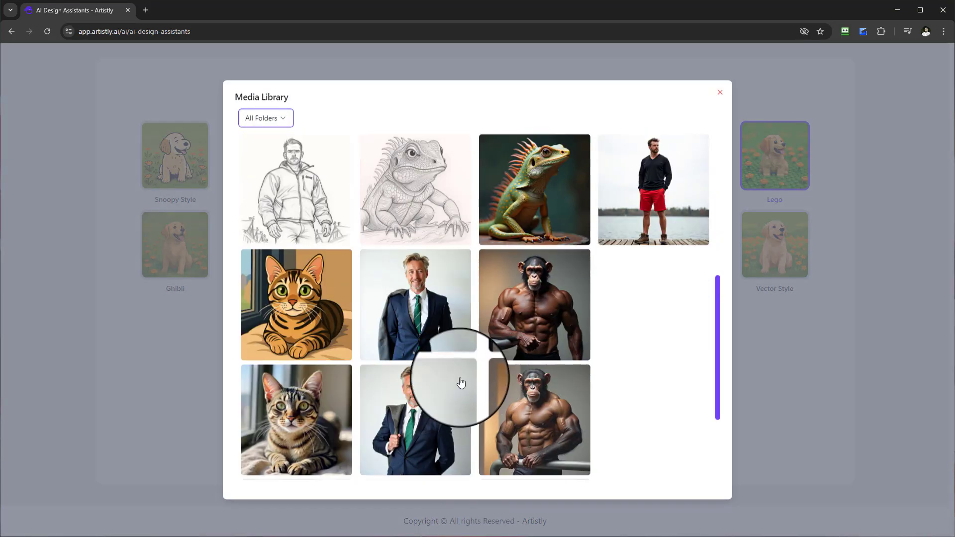
scroll("down", 3)
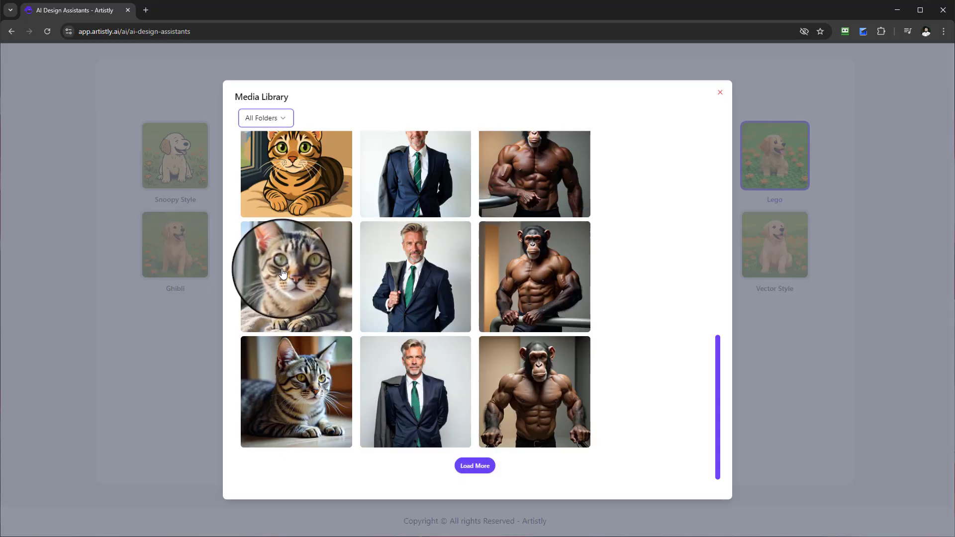
left_click(296, 276)
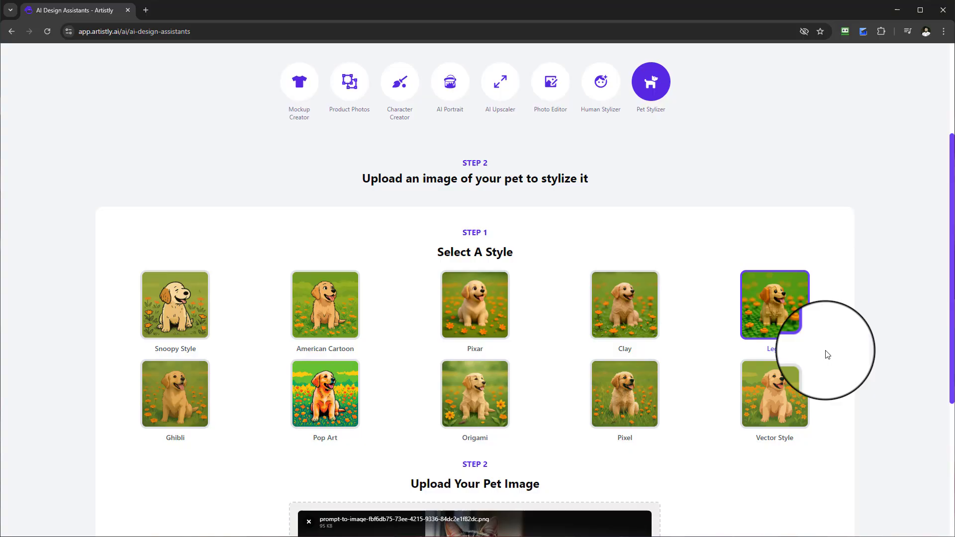
scroll("down", 3)
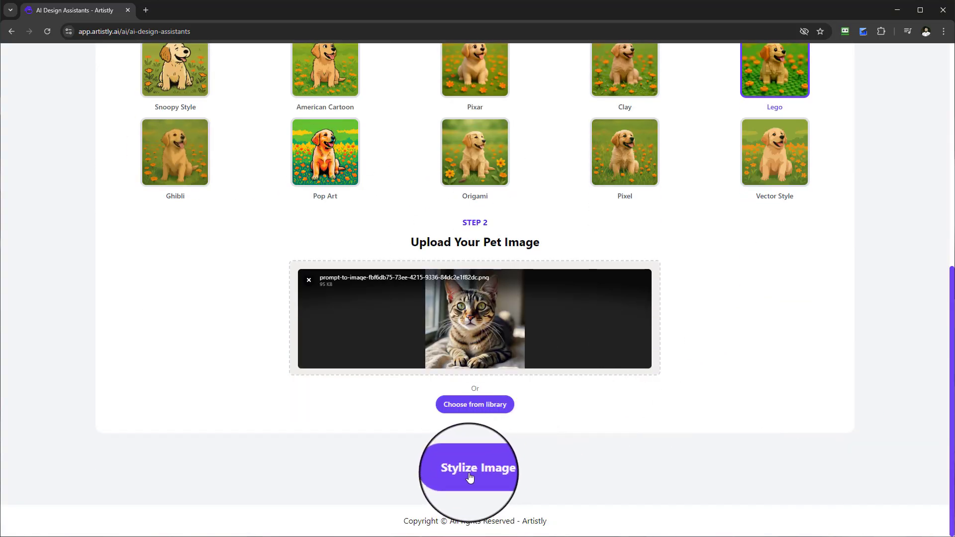
left_click(469, 467)
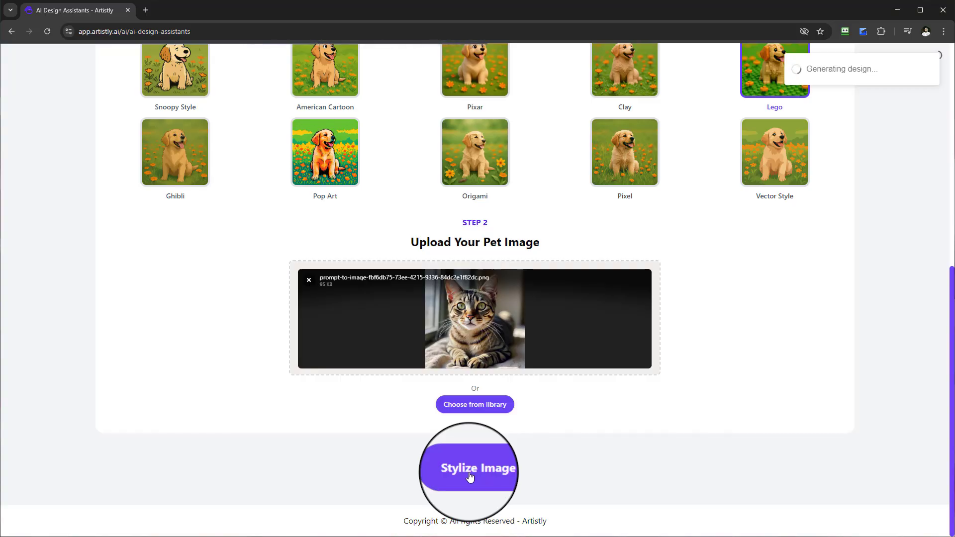
left_click(474, 467)
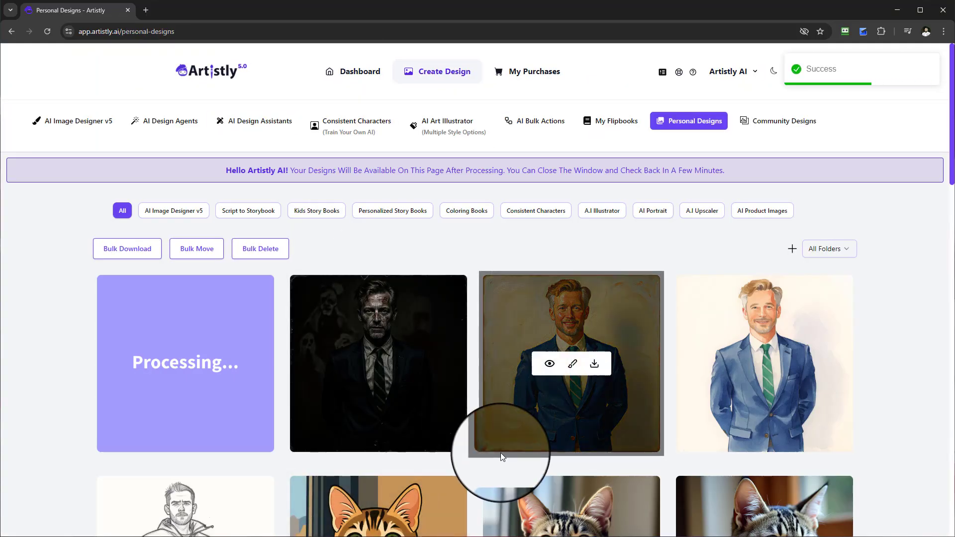
- Leave Personal Designs and return to the Pet Stylizer form with Snoopy Style chosen
scroll("down", 3)
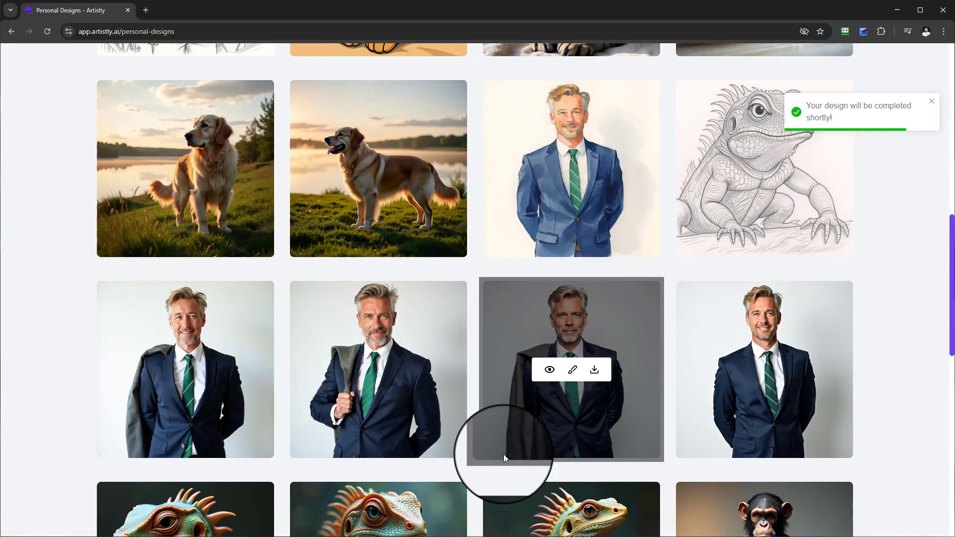
scroll("up", 3)
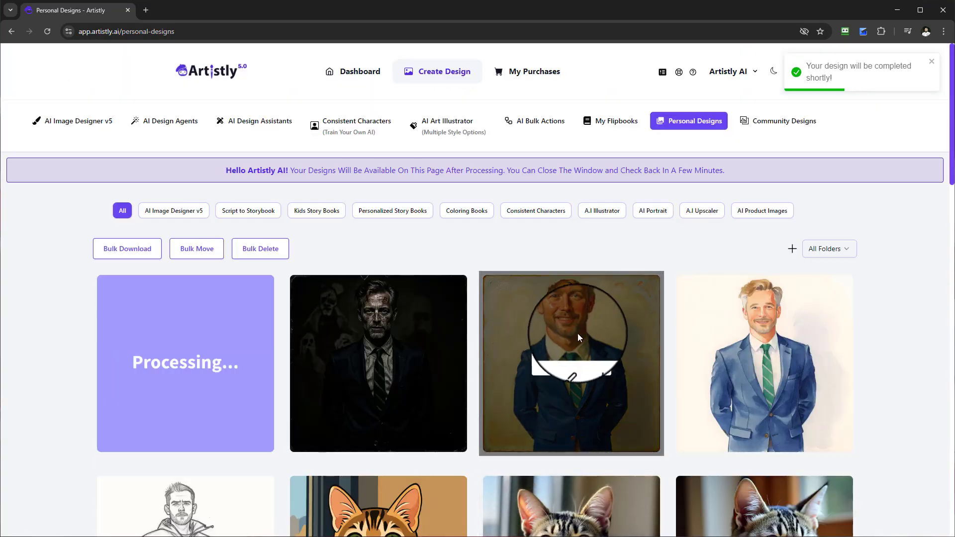
left_click(259, 120)
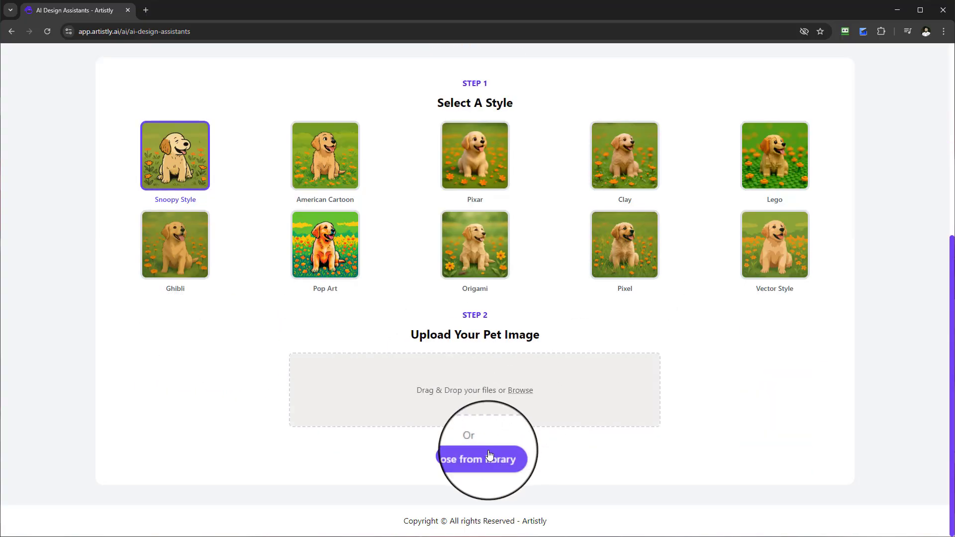
- Pick the iguana photo from the library and submit it for Snoopy Style stylization
left_click(483, 460)
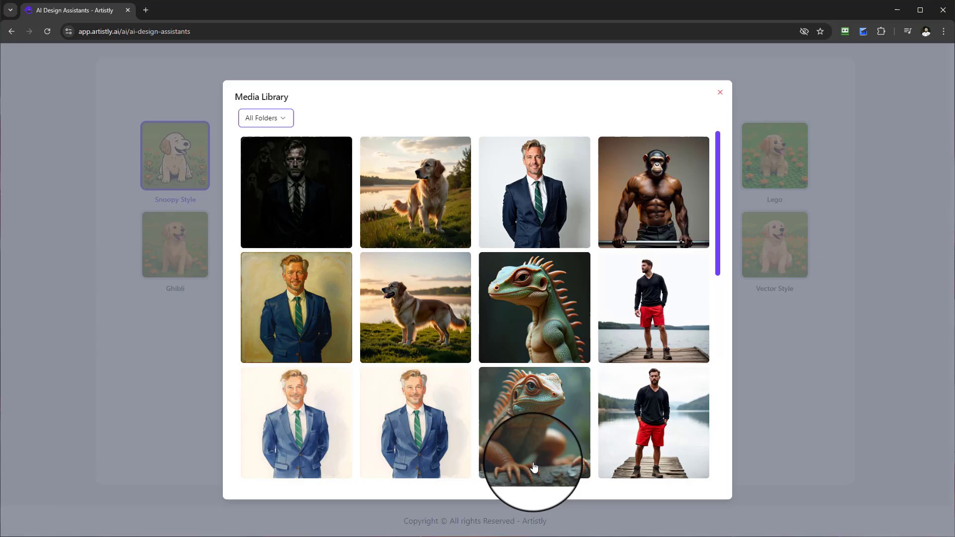
left_click(533, 422)
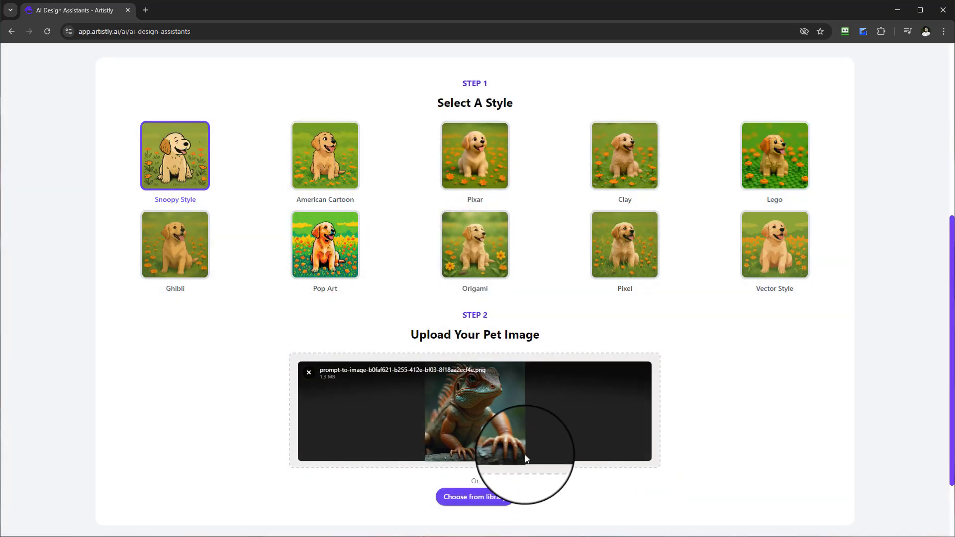
left_click(474, 465)
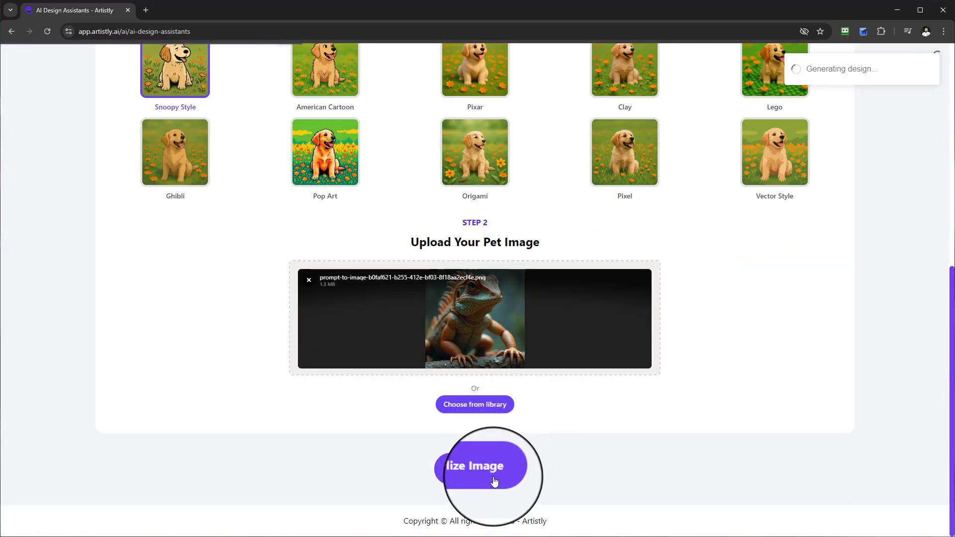
left_click(481, 465)
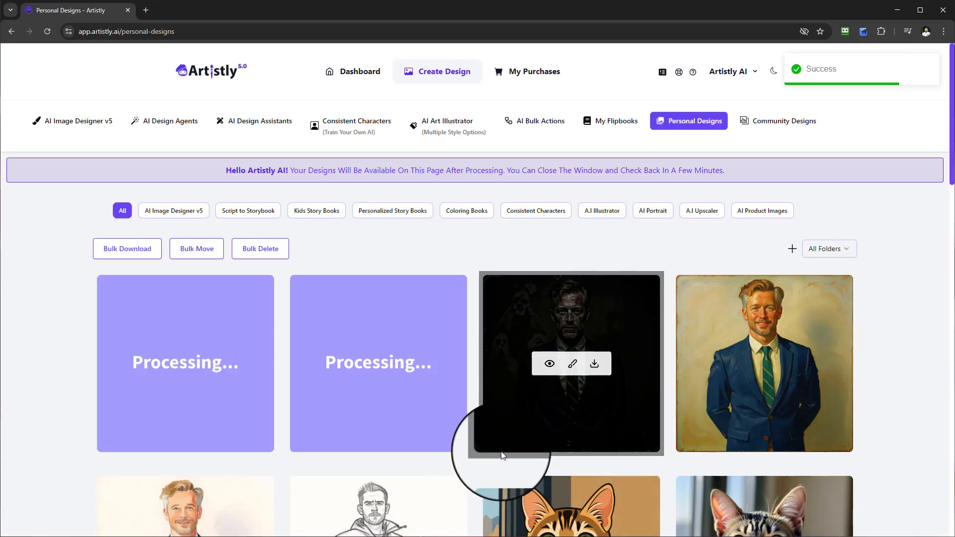
- Return from Personal Designs to the design assistants showing the Pet Stylizer styles
scroll("down", 3)
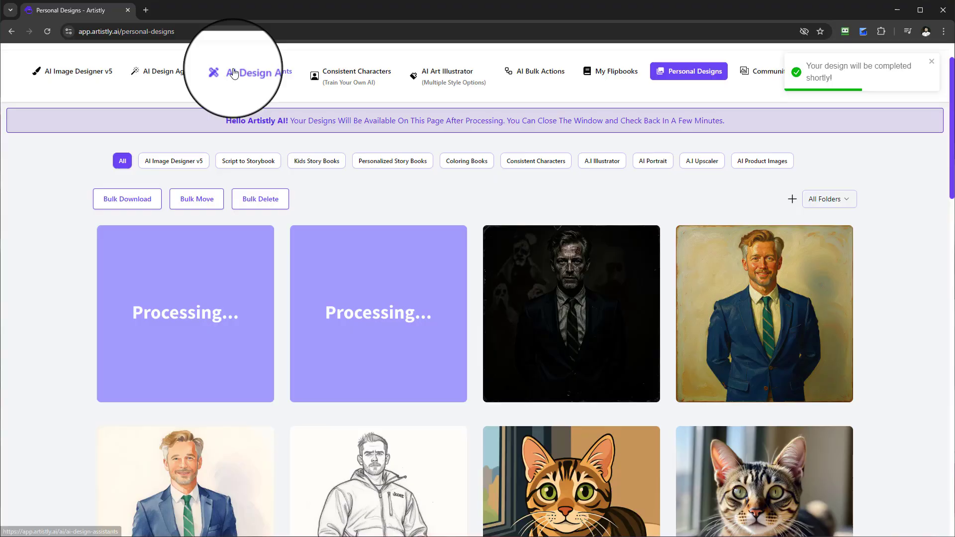
left_click(240, 72)
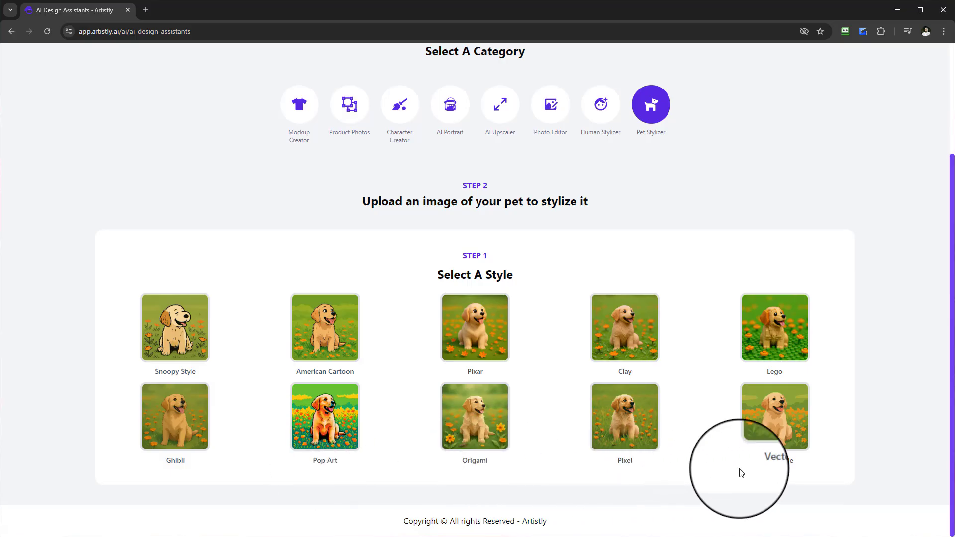
mouse_move(281, 381)
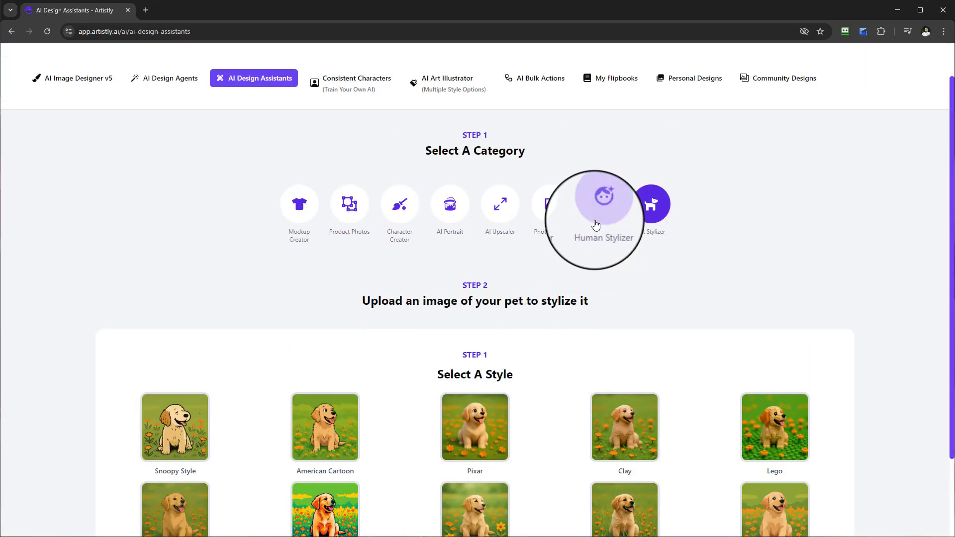
- Switch to the Human Stylizer and choose the tabby cat photo as the source image
left_click(604, 203)
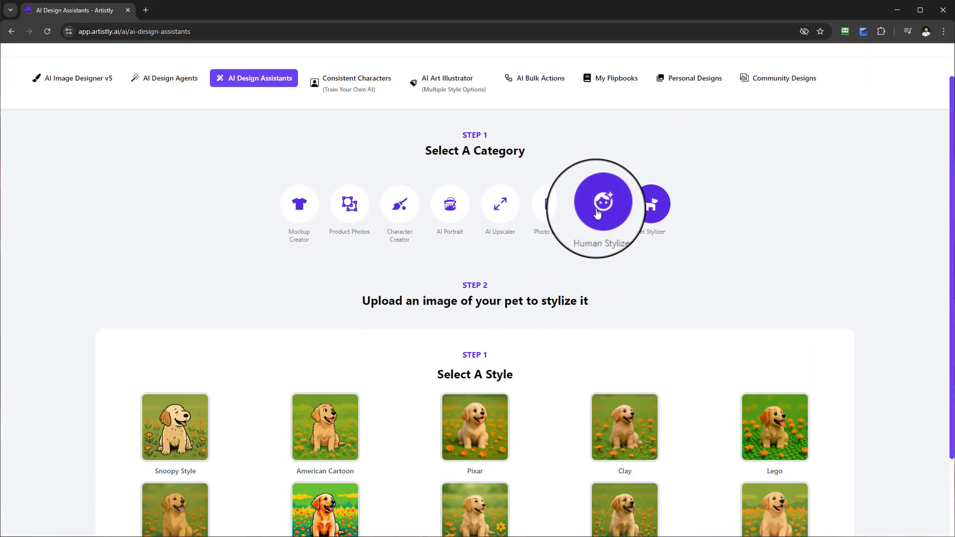
left_click(603, 201)
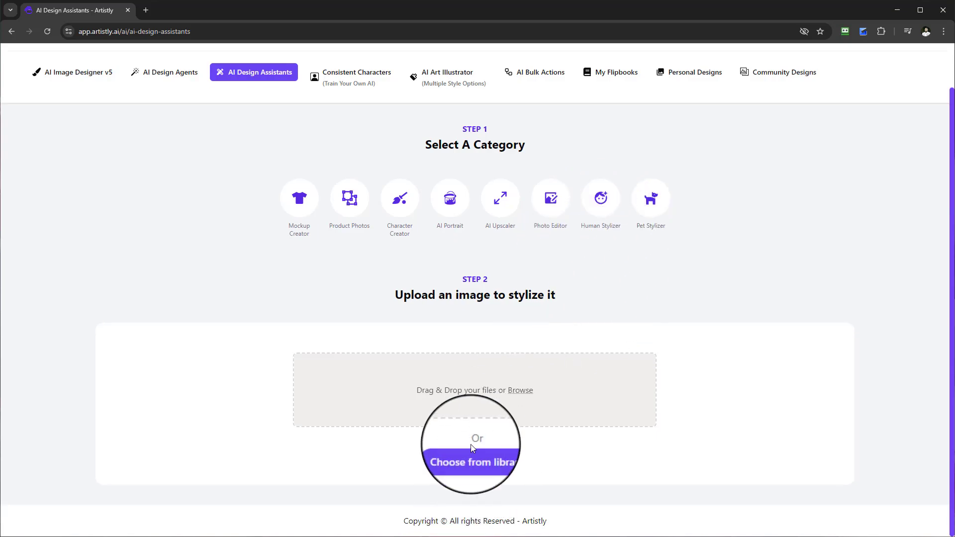
left_click(468, 462)
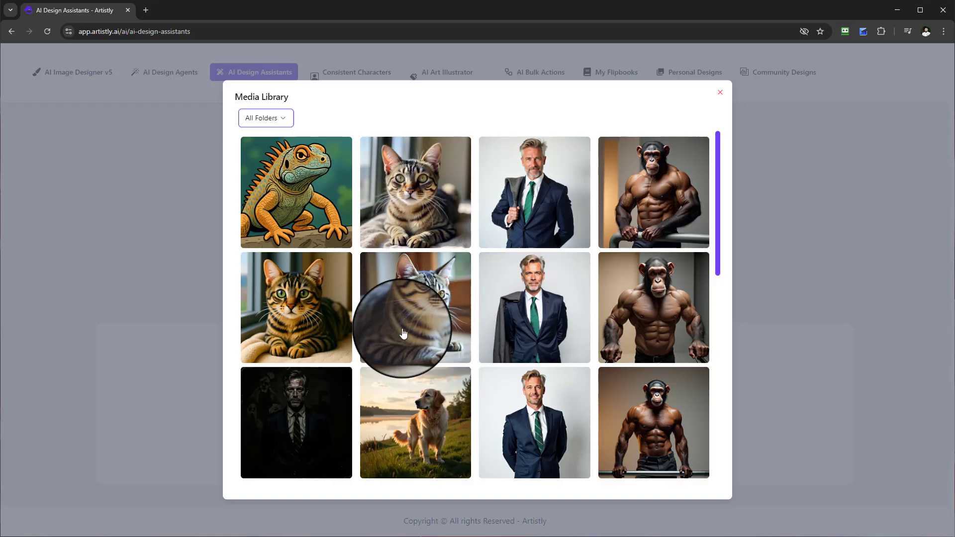
left_click(414, 307)
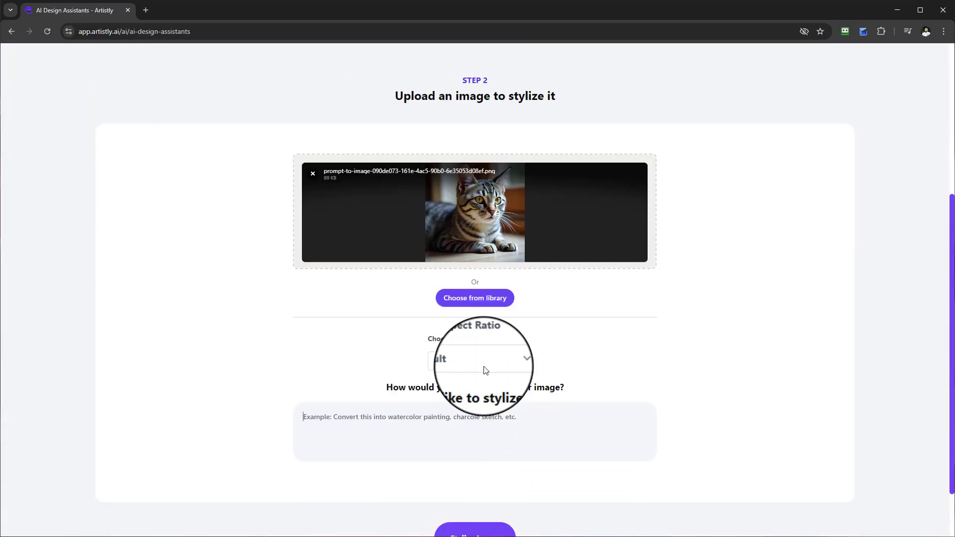
- Correct 'comvert' to 'convert' in the sketch prompt and submit the cat for stylization
type("comvert this into a")
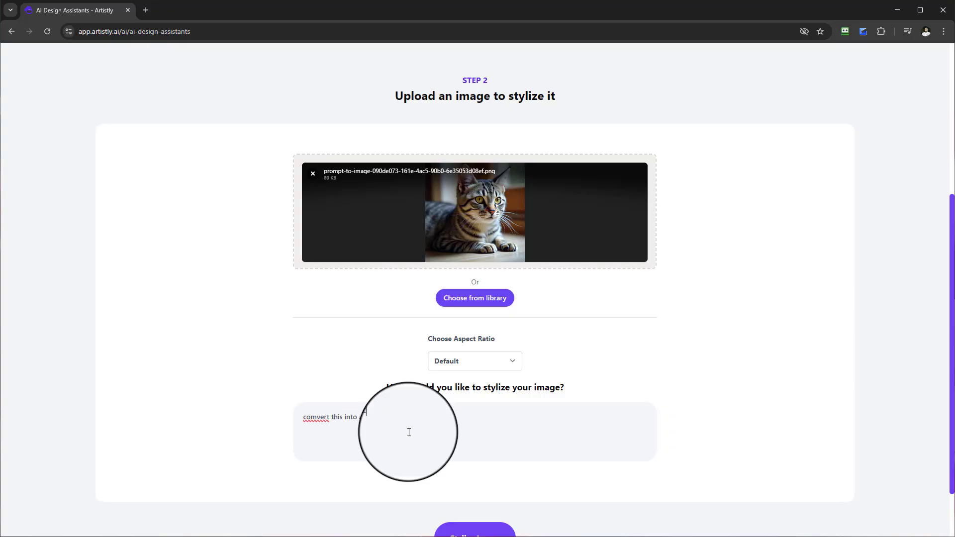
right_click(329, 417)
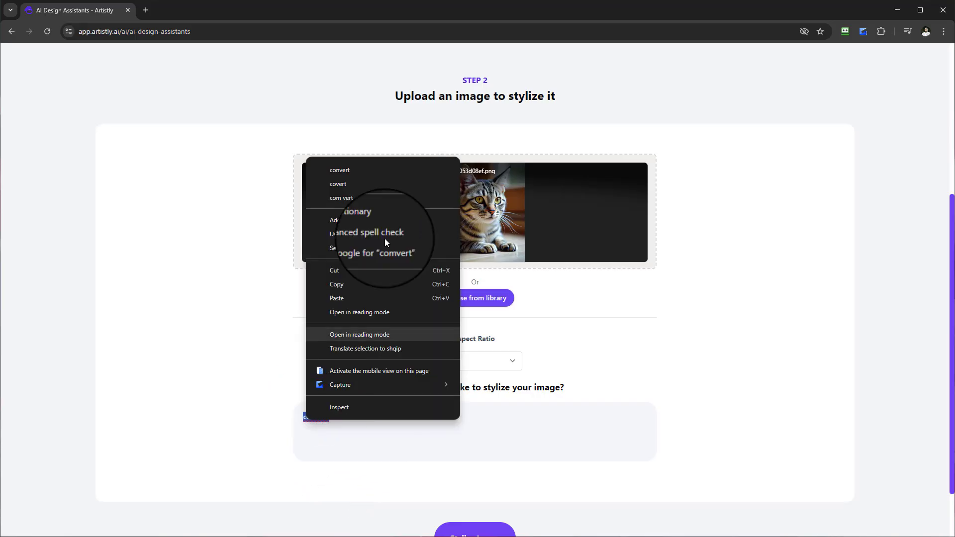
left_click(474, 528)
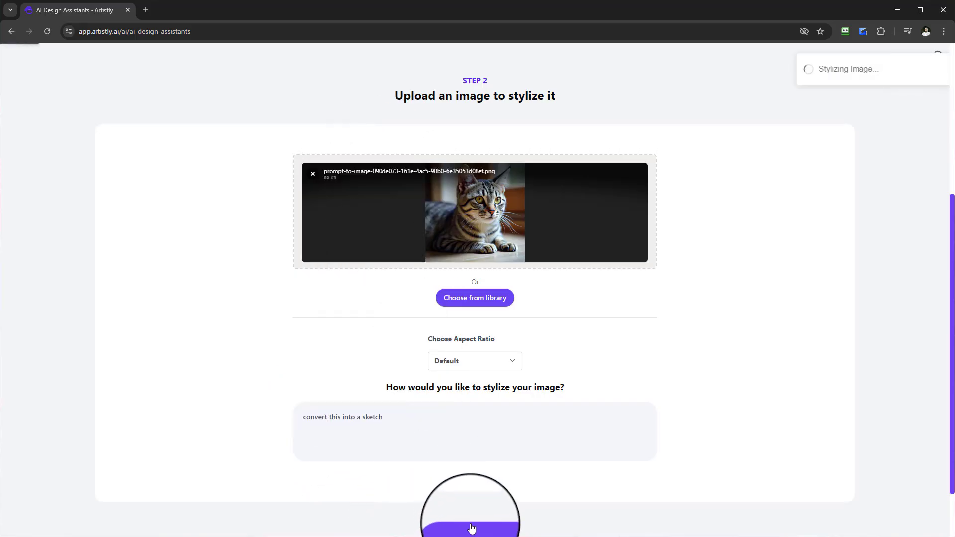
left_click(472, 527)
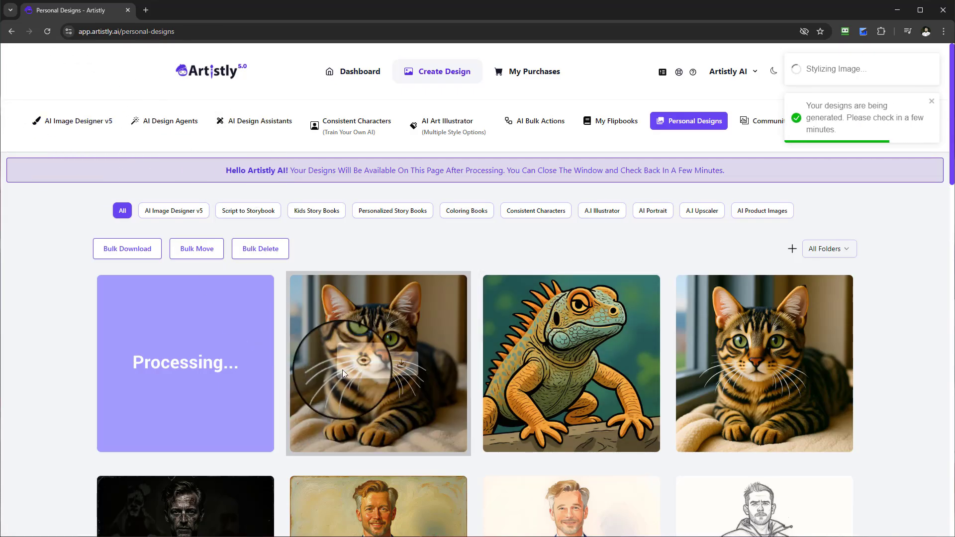
- Check the tabby cat design's details and browse through the Personal Designs gallery
left_click(378, 362)
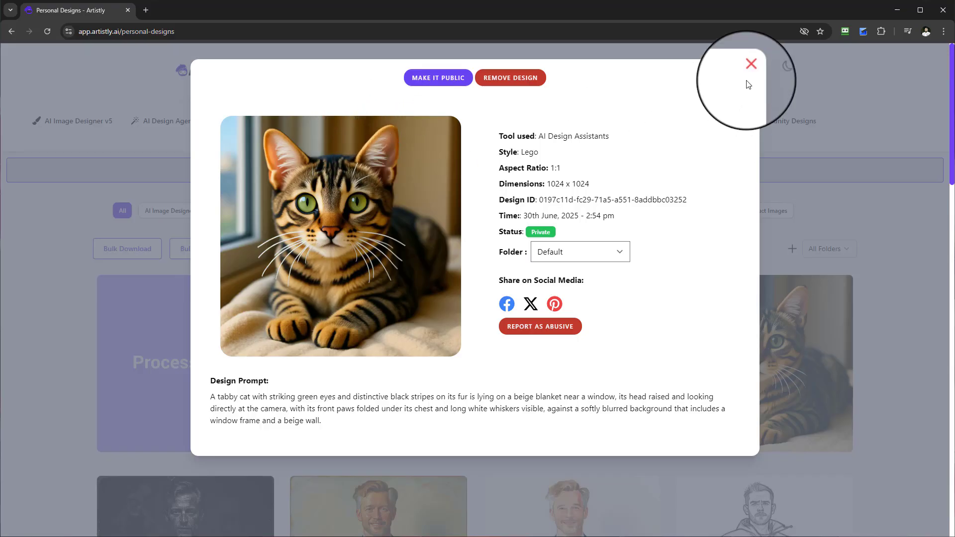
left_click(751, 63)
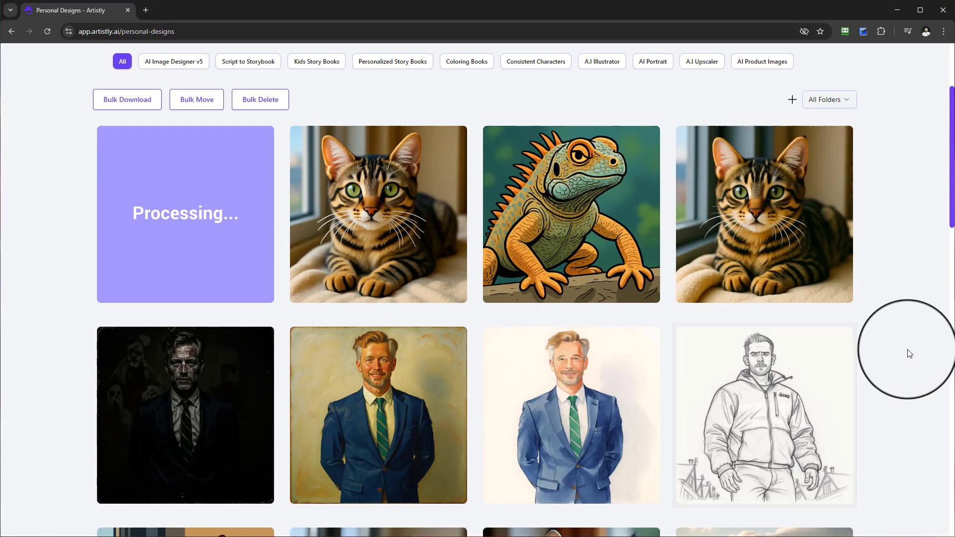
scroll("down", 3)
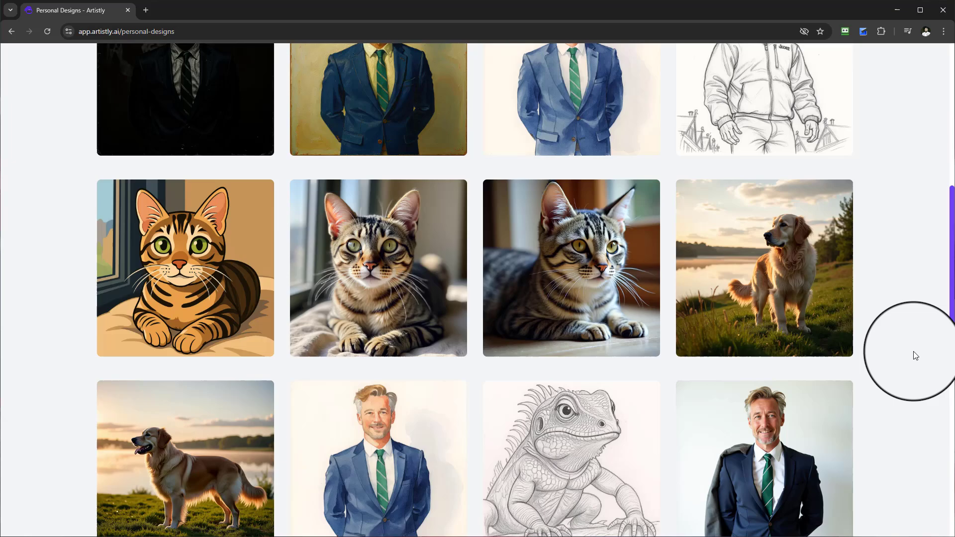
scroll("down", 3)
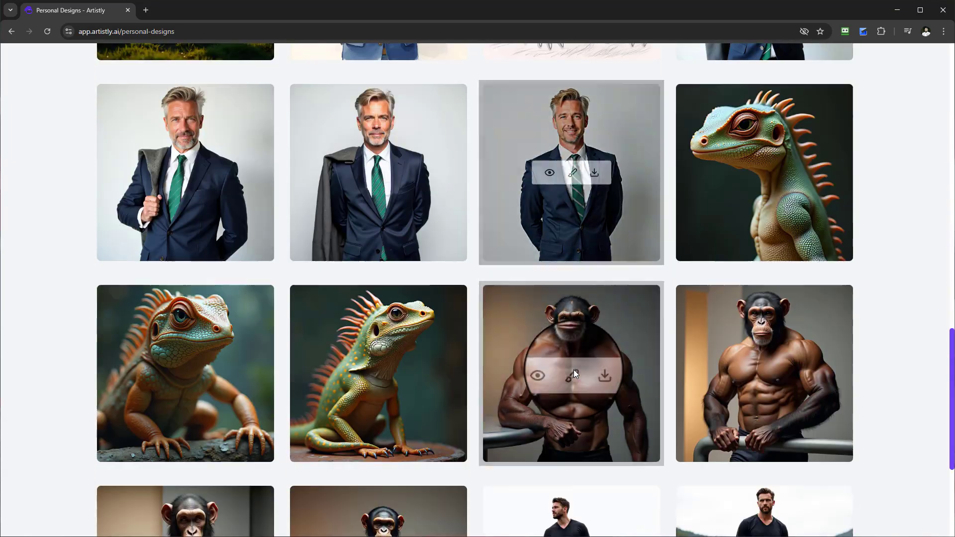
scroll("down", 3)
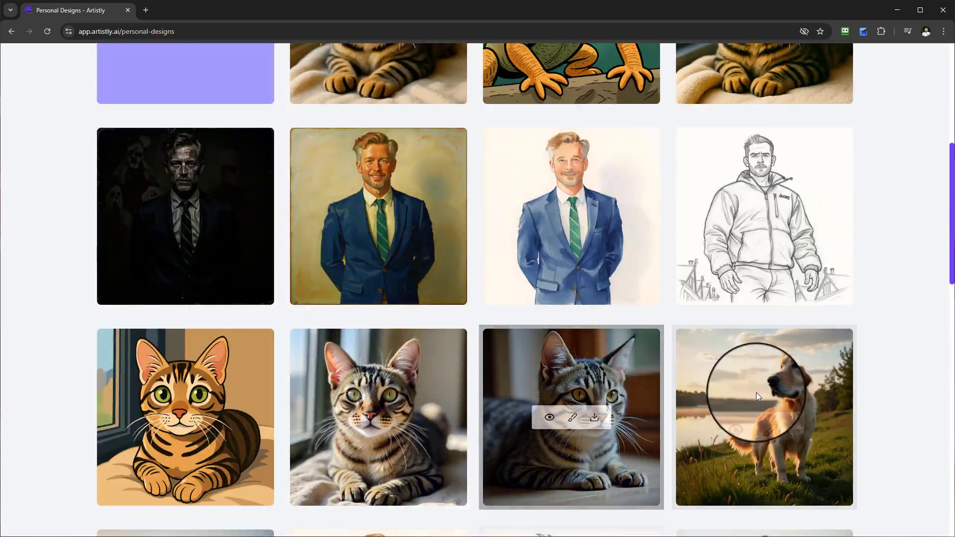
scroll("up", 3)
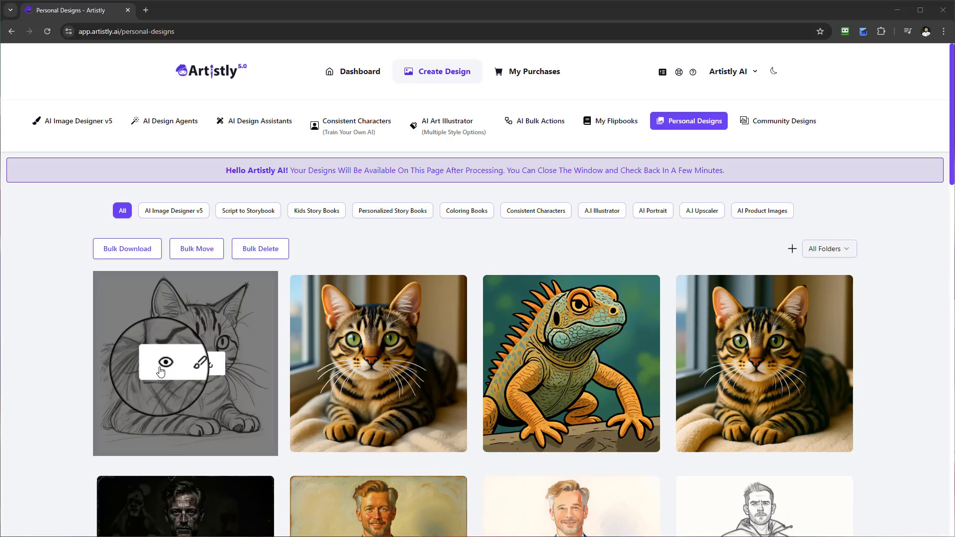
- View the finished pencil-sketch cat's details and close them
left_click(166, 363)
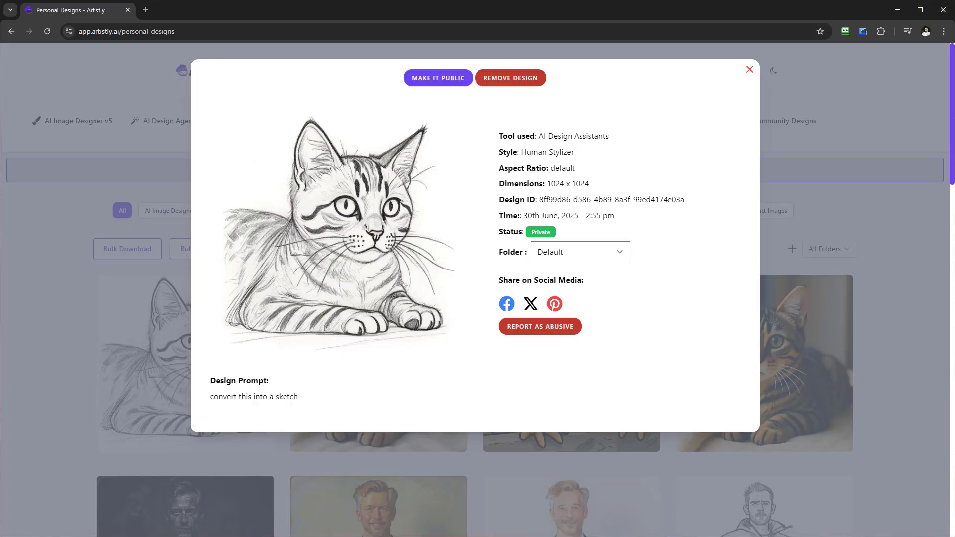
left_click(749, 68)
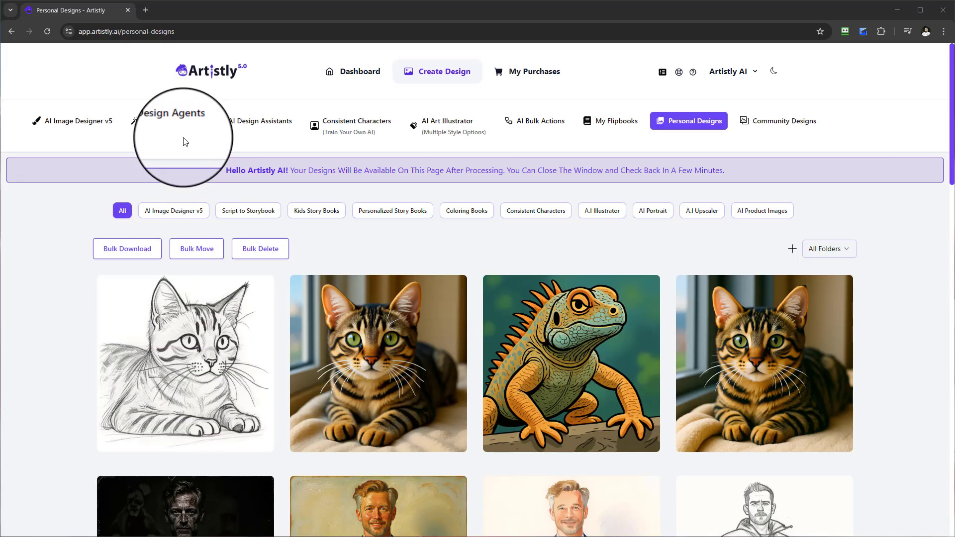
- In Pet Stylizer, pick the golden retriever from the library and generate its Pop Art version
left_click(259, 120)
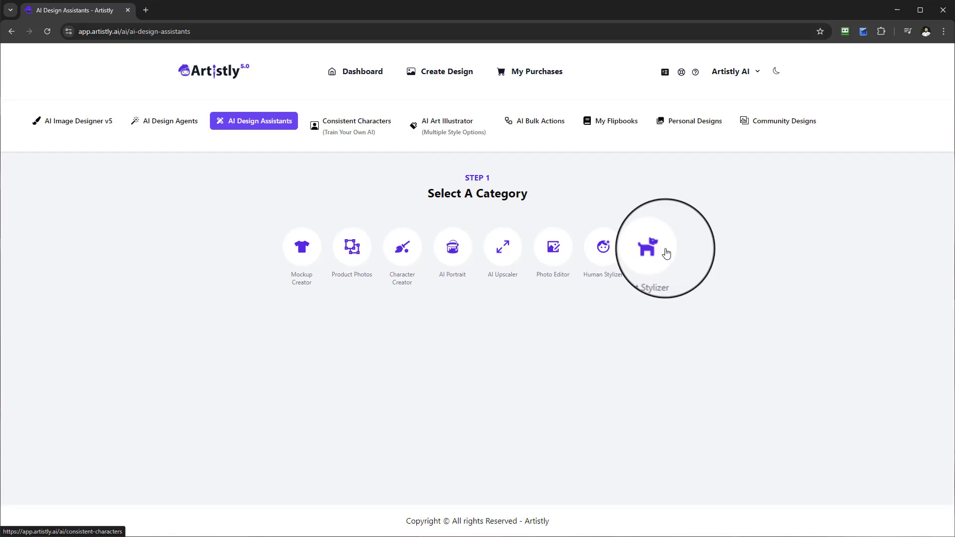
left_click(649, 247)
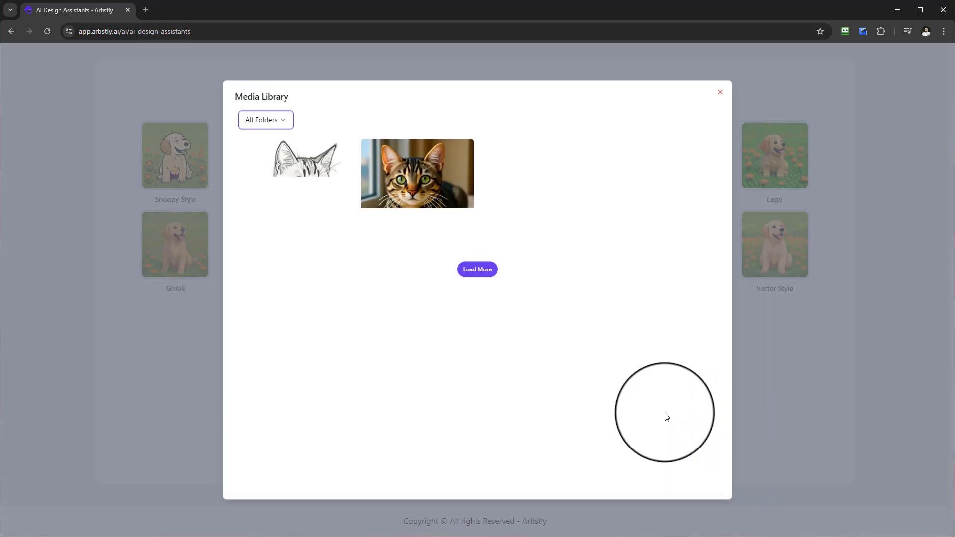
left_click(477, 270)
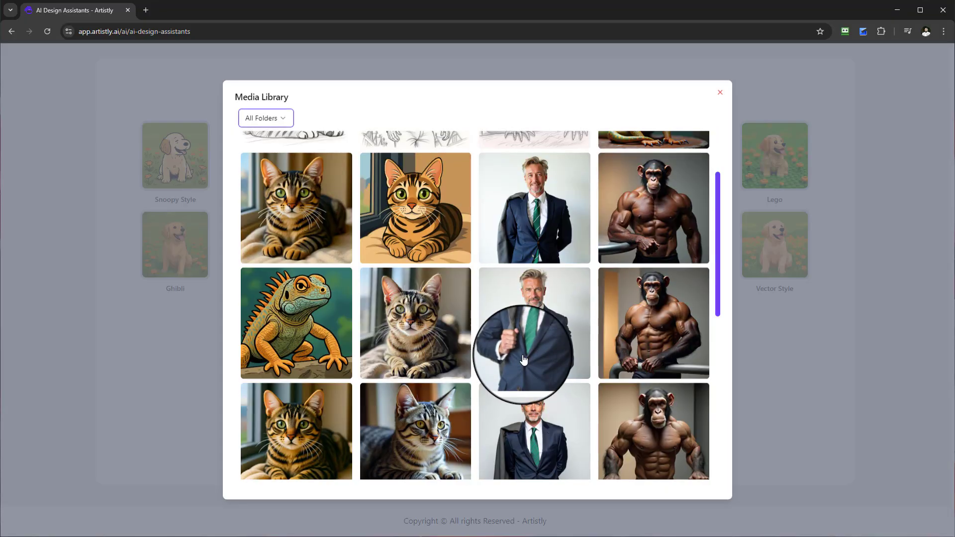
scroll("down", 3)
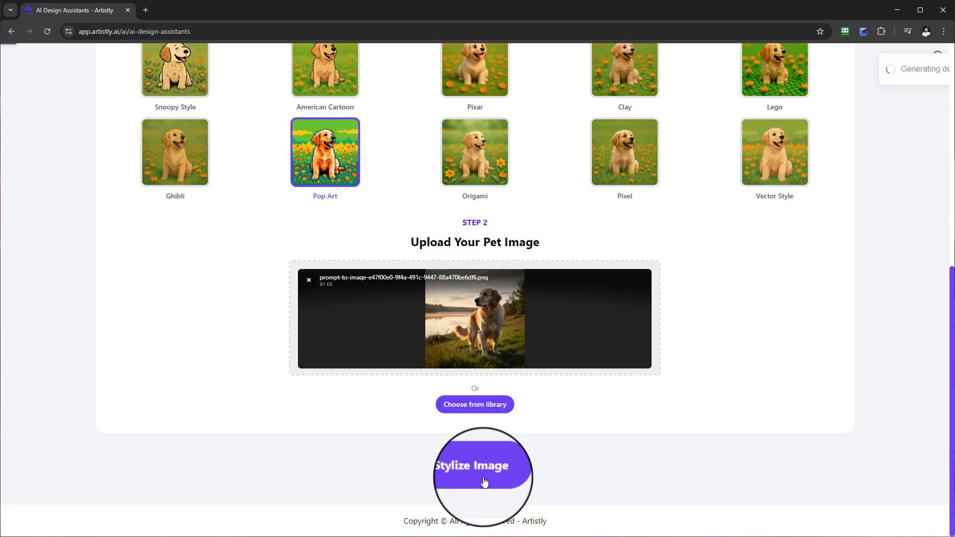
left_click(481, 465)
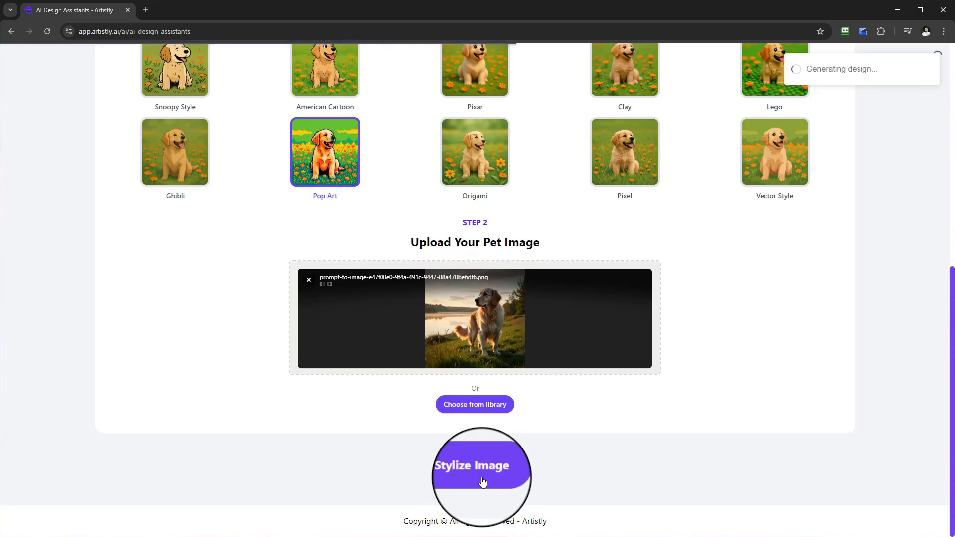
- Choose the tabby cat photo from the library as the image for Origami style
left_click(481, 466)
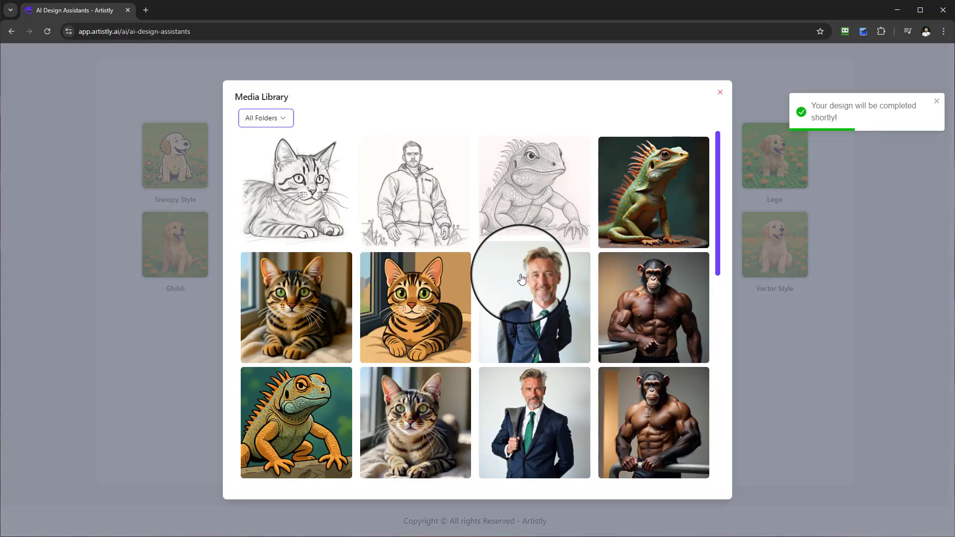
scroll("down", 3)
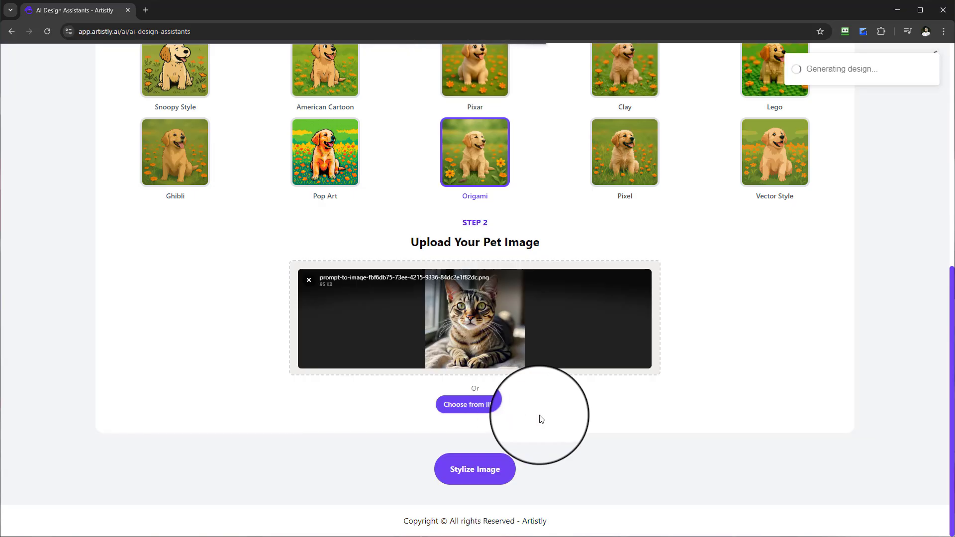
- Generate the Origami version of the cat and head back to the Human Stylizer
left_click(474, 469)
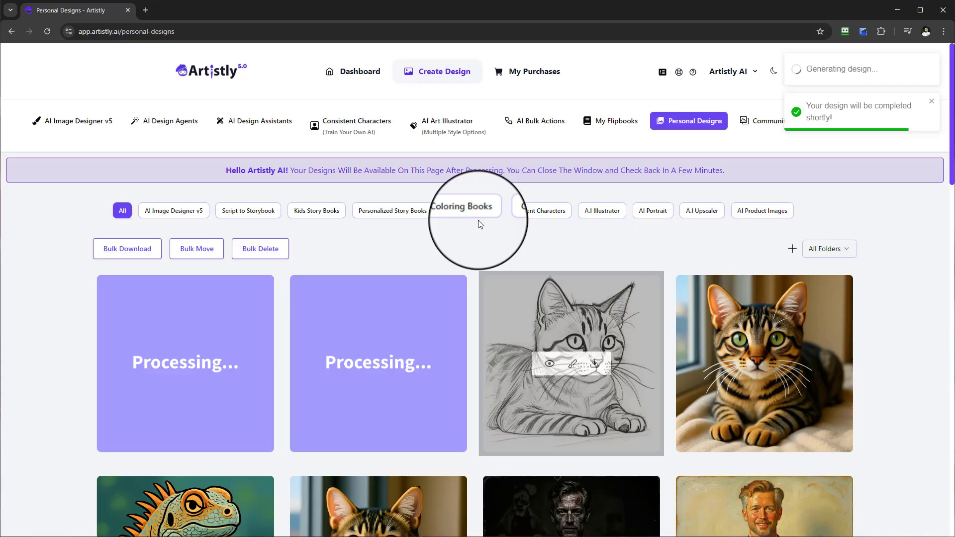
left_click(259, 120)
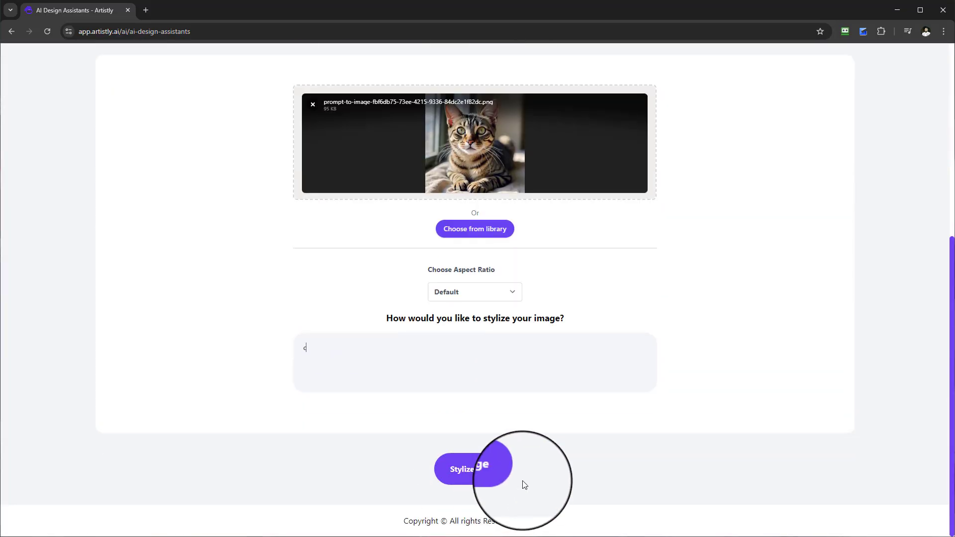
- Enter a watercolour prompt, submit the cat photo, and view the results in Personal Designs
type("onvert this into a watercolour i")
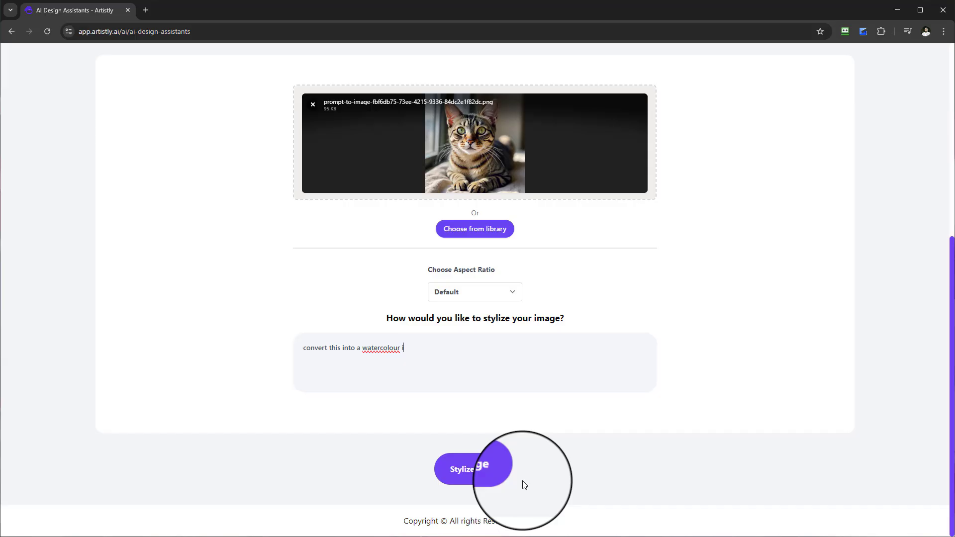
left_click(473, 469)
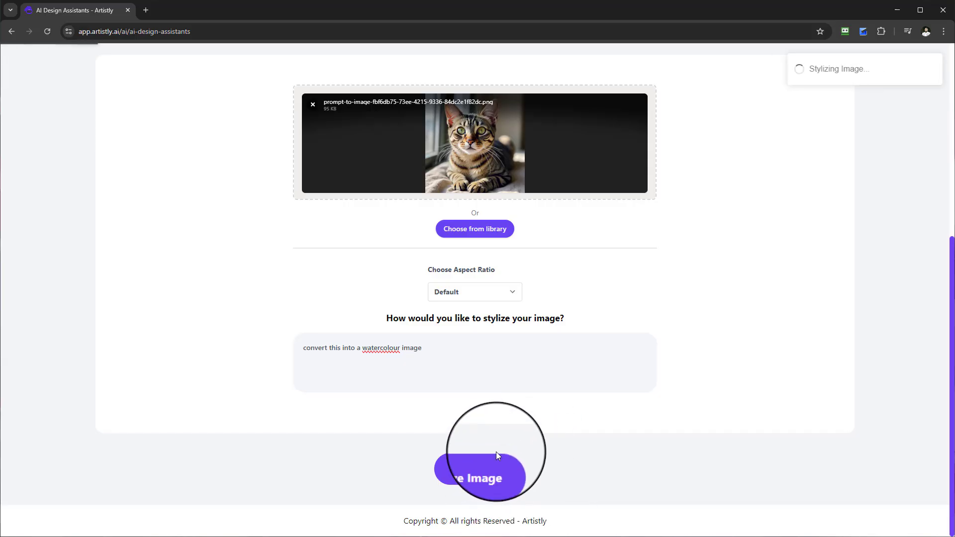
left_click(481, 478)
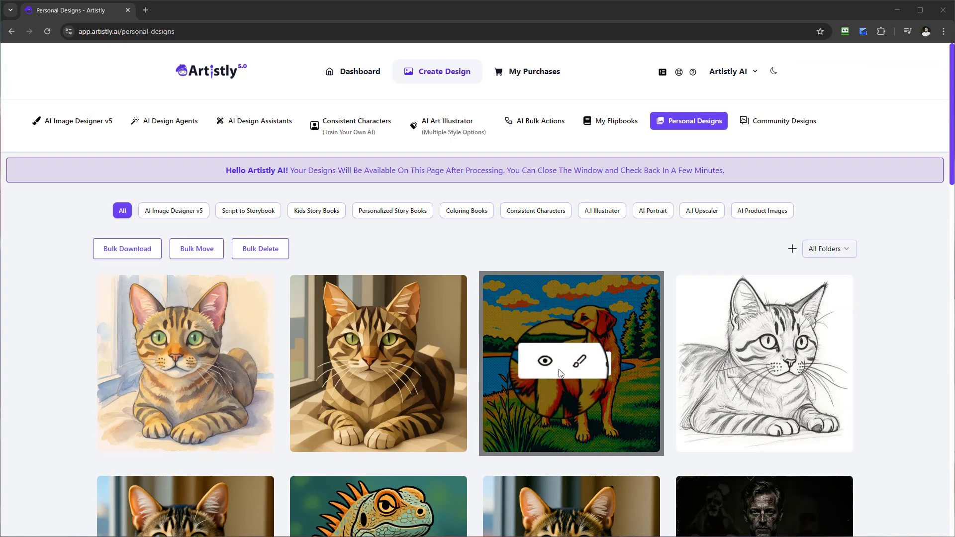
left_click(546, 360)
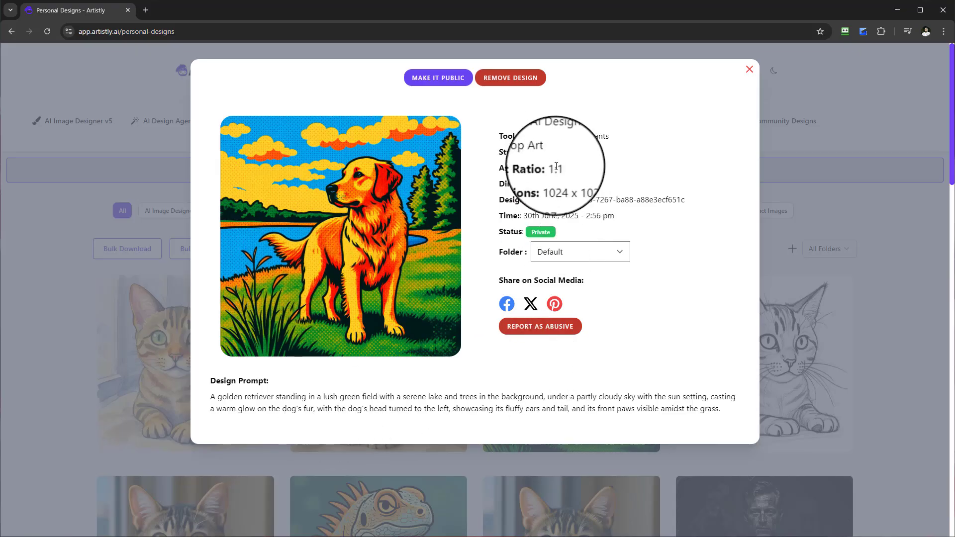
mouse_move(750, 67)
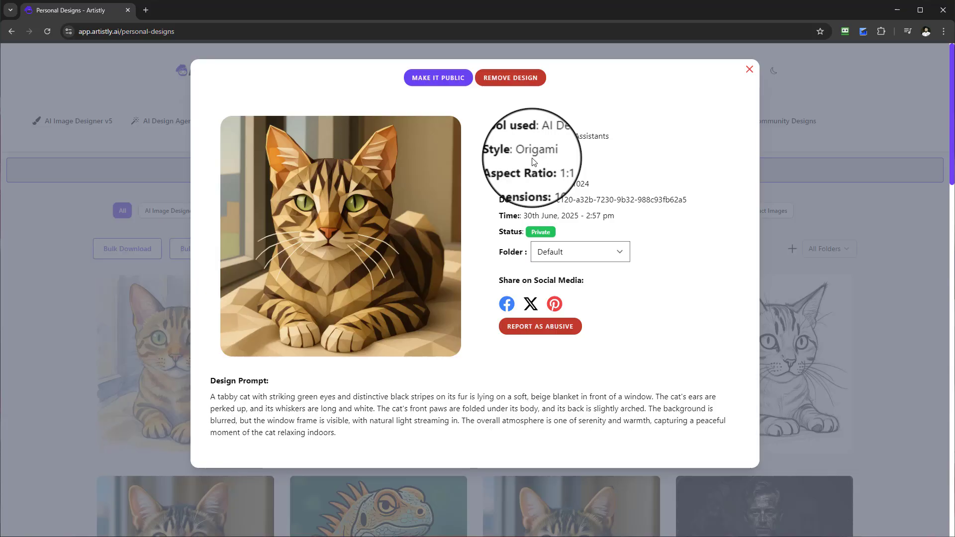
mouse_move(769, 79)
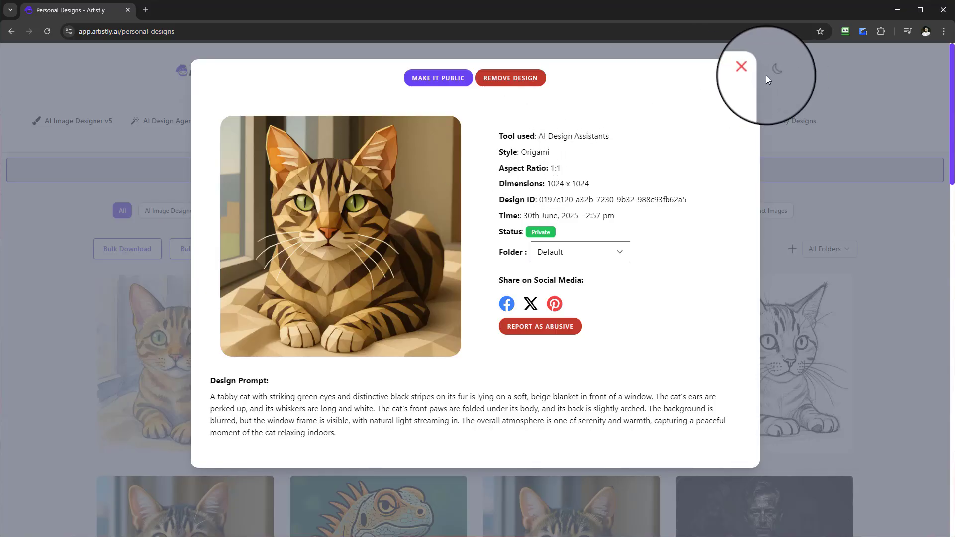
left_click(740, 66)
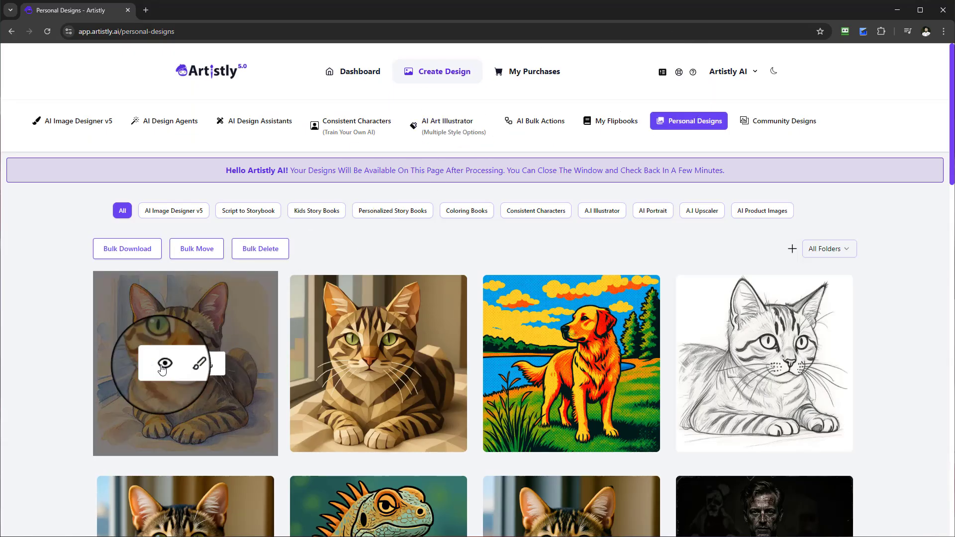
left_click(164, 365)
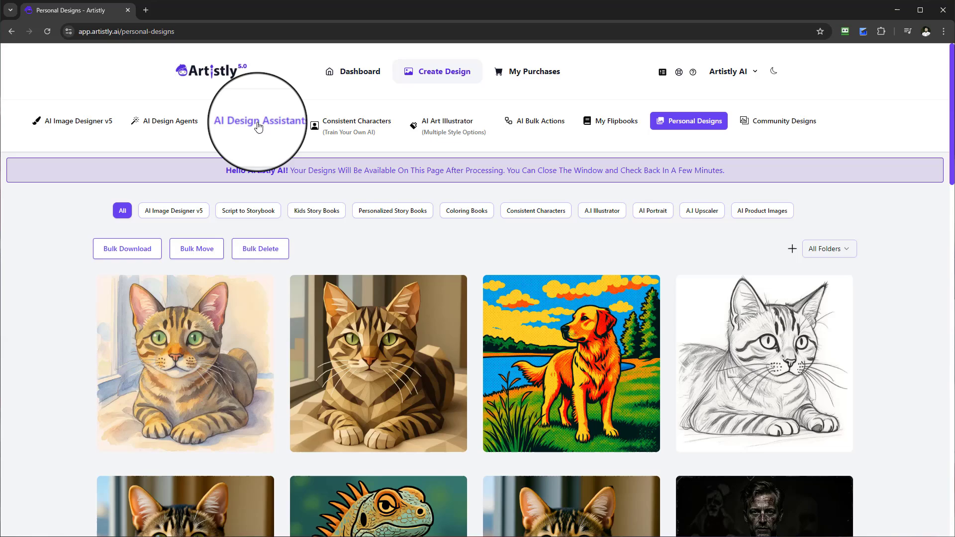
- Return to the AI Design Assistants page and dismiss the Media Library without selecting an image
left_click(258, 120)
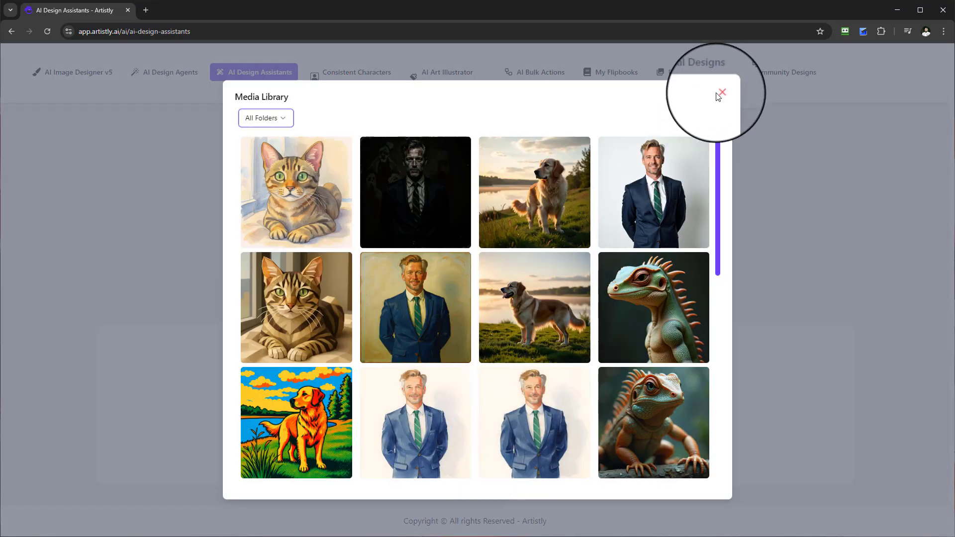
left_click(722, 92)
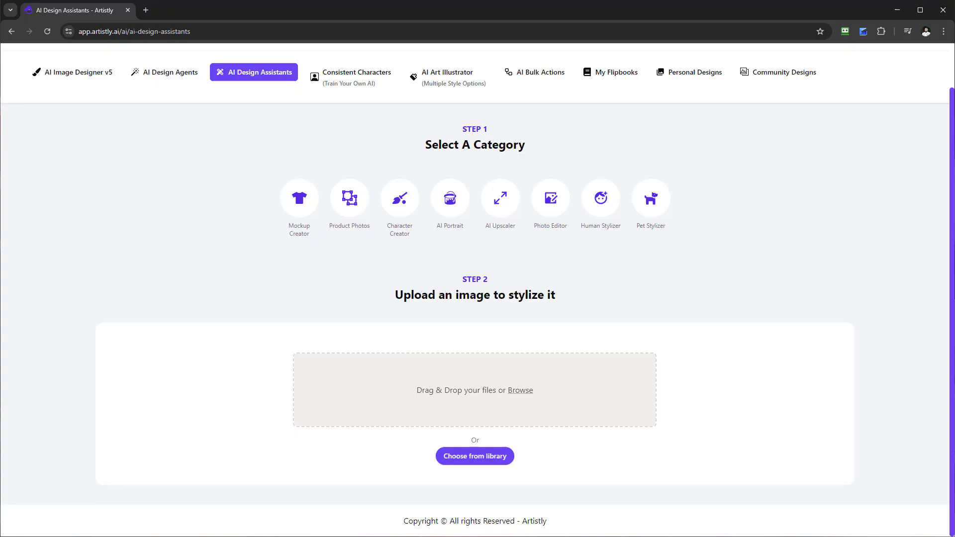